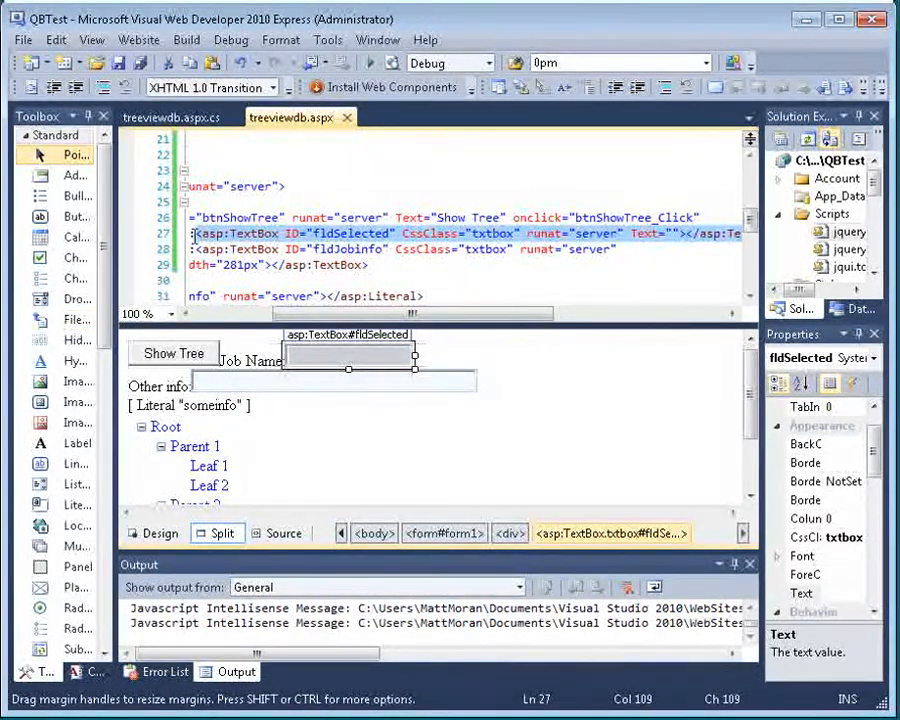
# Show the job tree and select the Hotel Rooms, Los Angeles Storefront and Room Addition nodes.
pyautogui.click(172, 353)
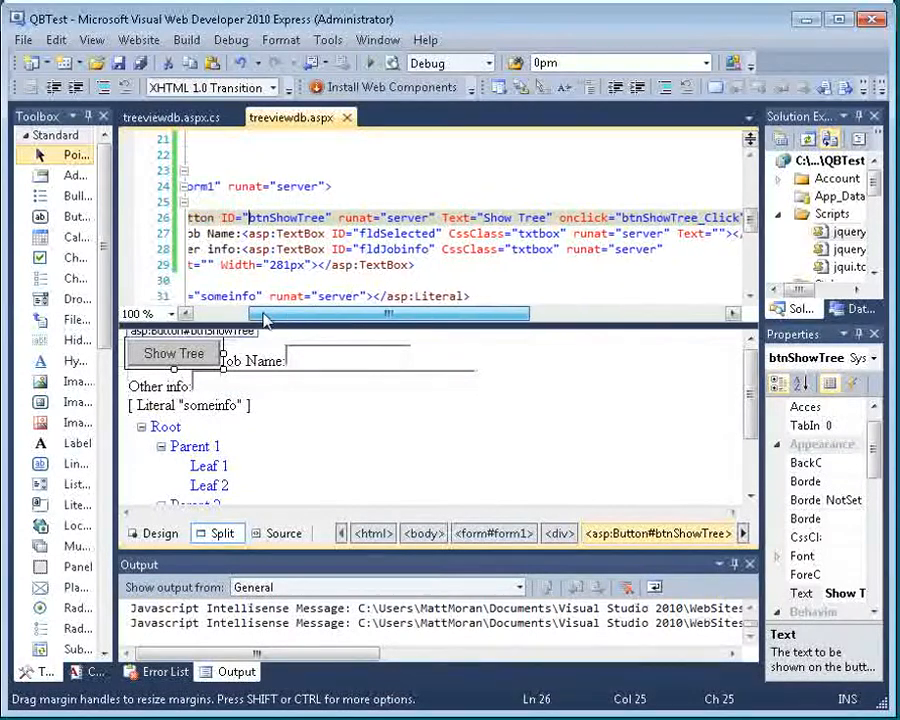
pyautogui.hscroll(-3)
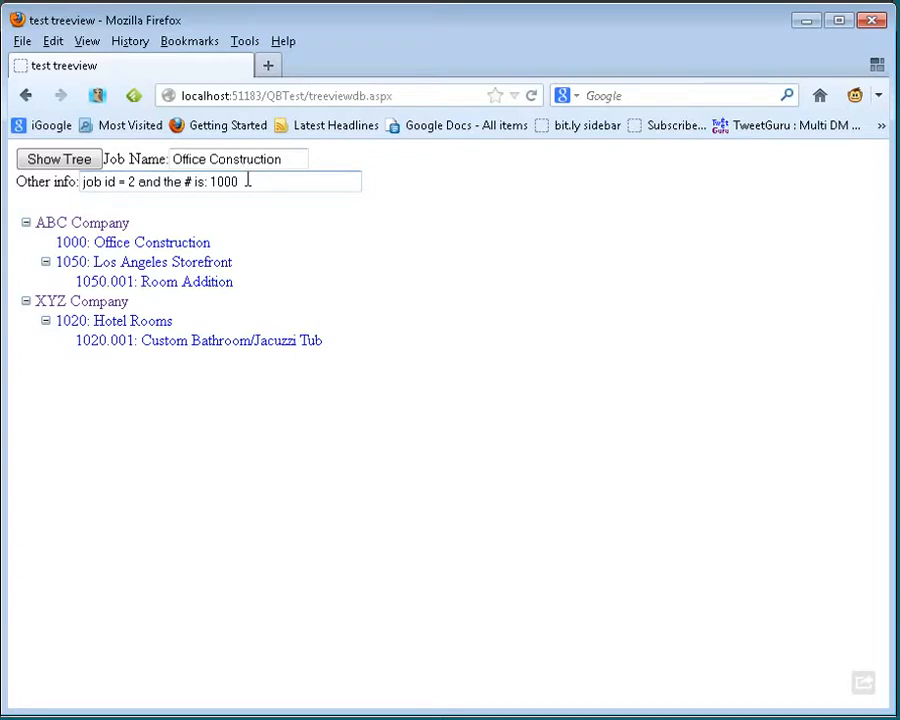
pyautogui.click(132, 242)
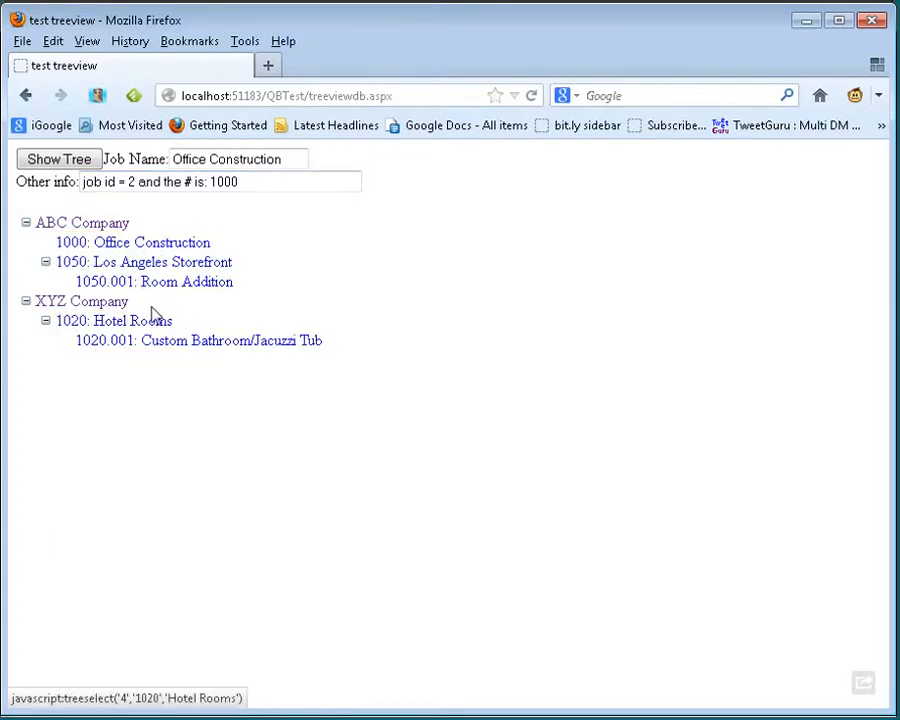
pyautogui.click(141, 261)
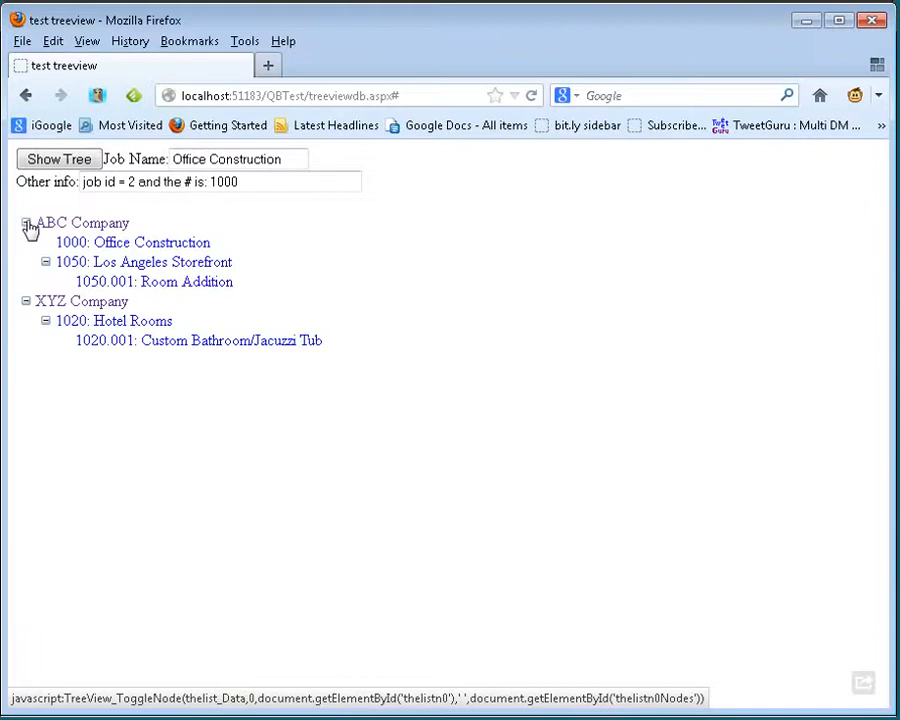
pyautogui.moveTo(138, 221)
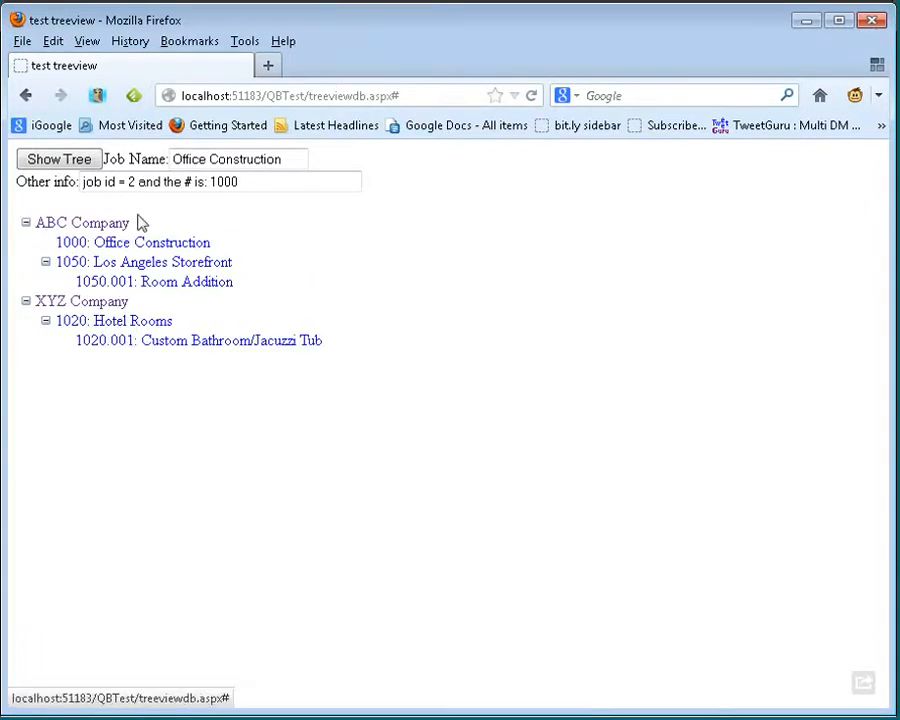
pyautogui.click(140, 261)
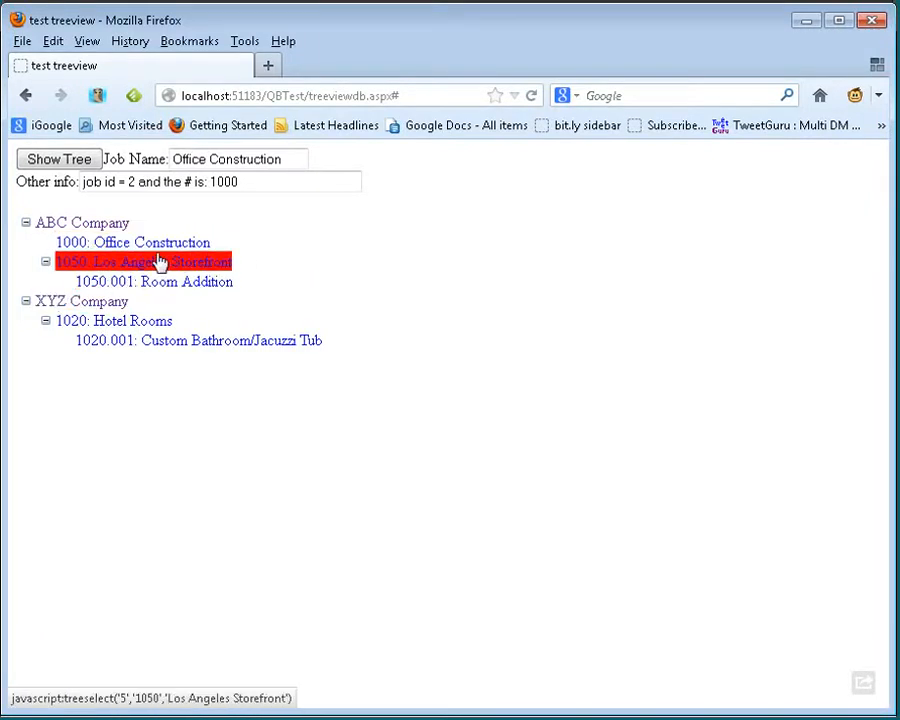
pyautogui.click(153, 281)
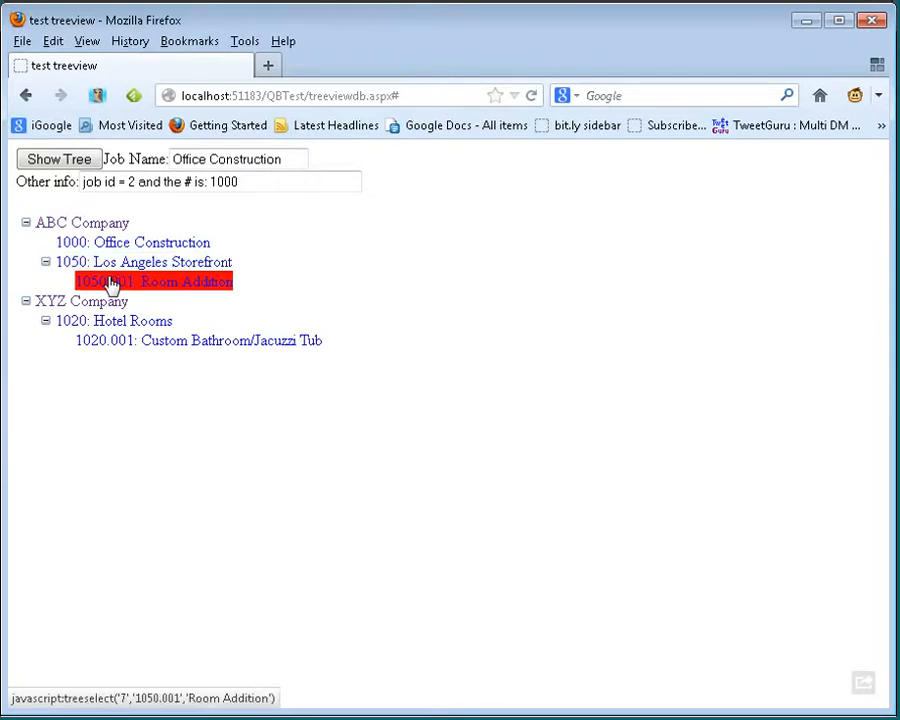
pyautogui.click(146, 261)
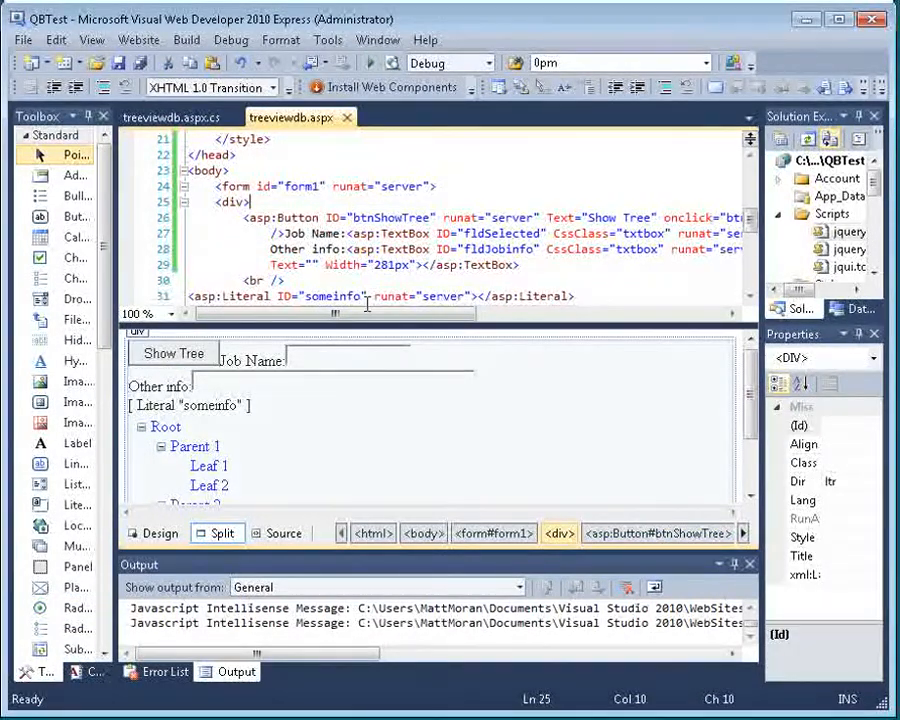
# Scroll the treeviewdb.aspx source up from the fldSelected and btnShowTree markup to the treeselect function.
pyautogui.moveTo(300, 313); pyautogui.dragTo(390, 313)
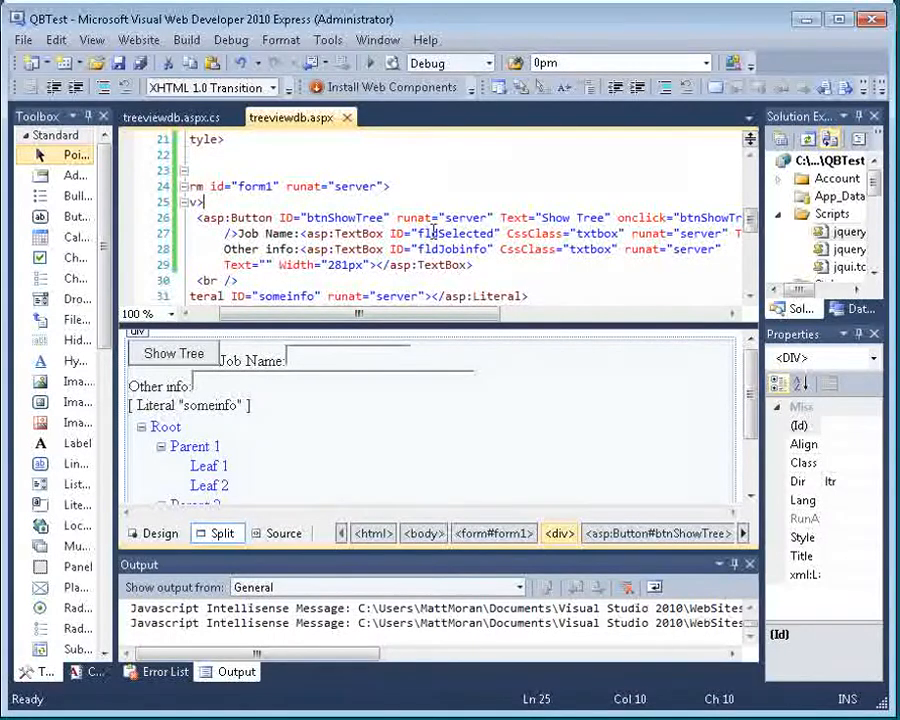
pyautogui.click(345, 360)
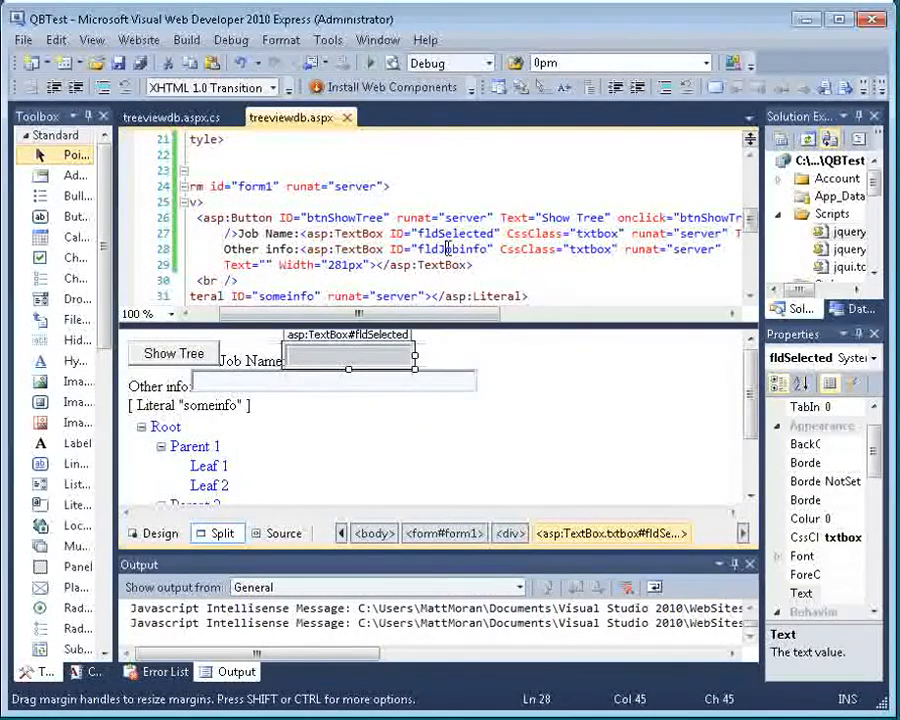
pyautogui.click(172, 353)
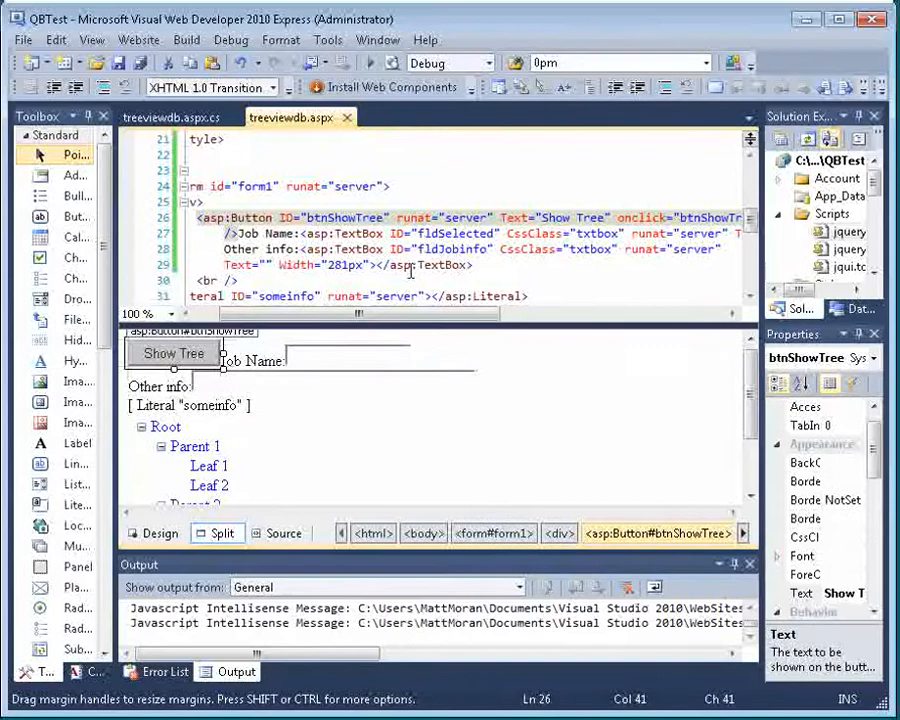
pyautogui.scroll(3)
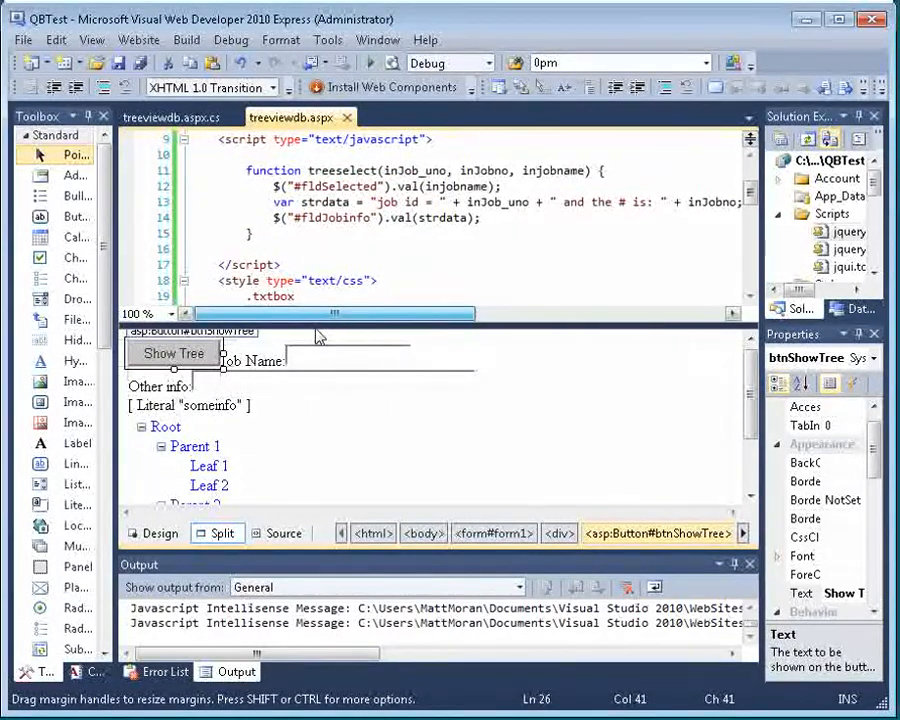
pyautogui.scroll(3)
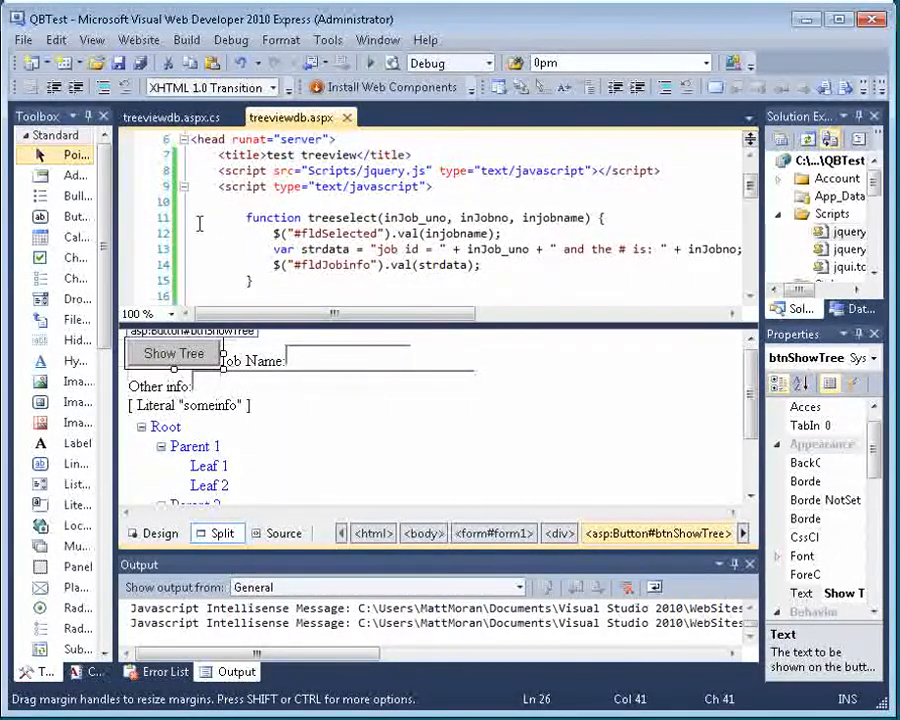
pyautogui.click(197, 213)
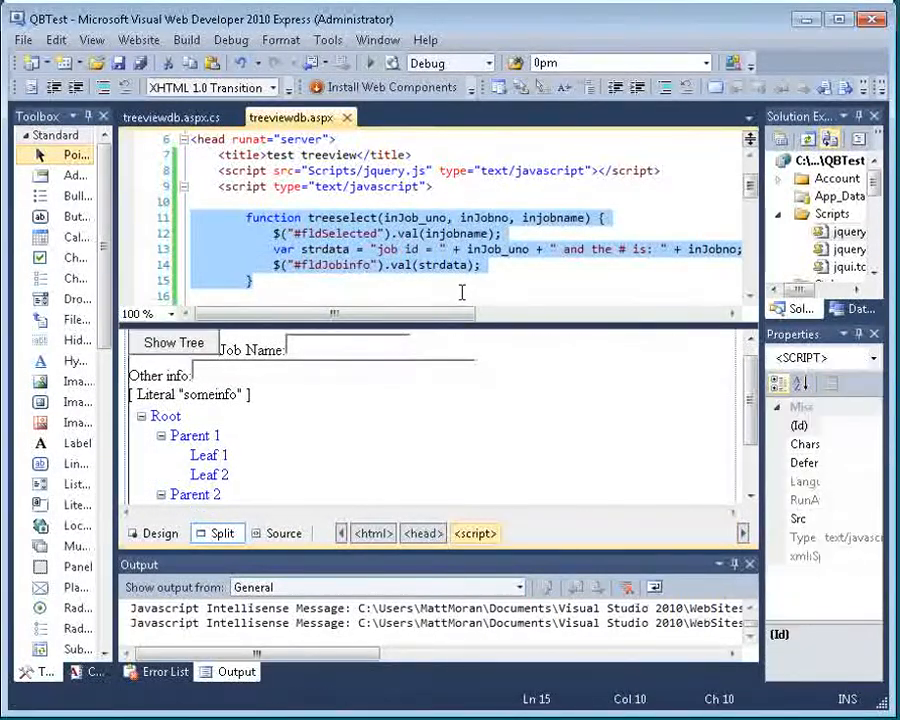
pyautogui.click(335, 217)
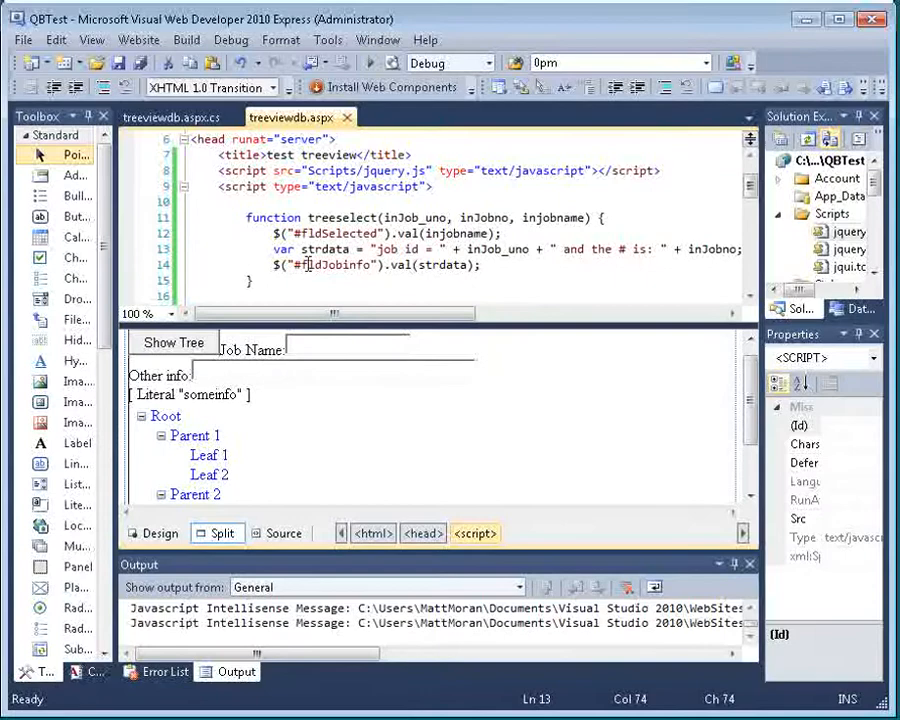
pyautogui.click(312, 282)
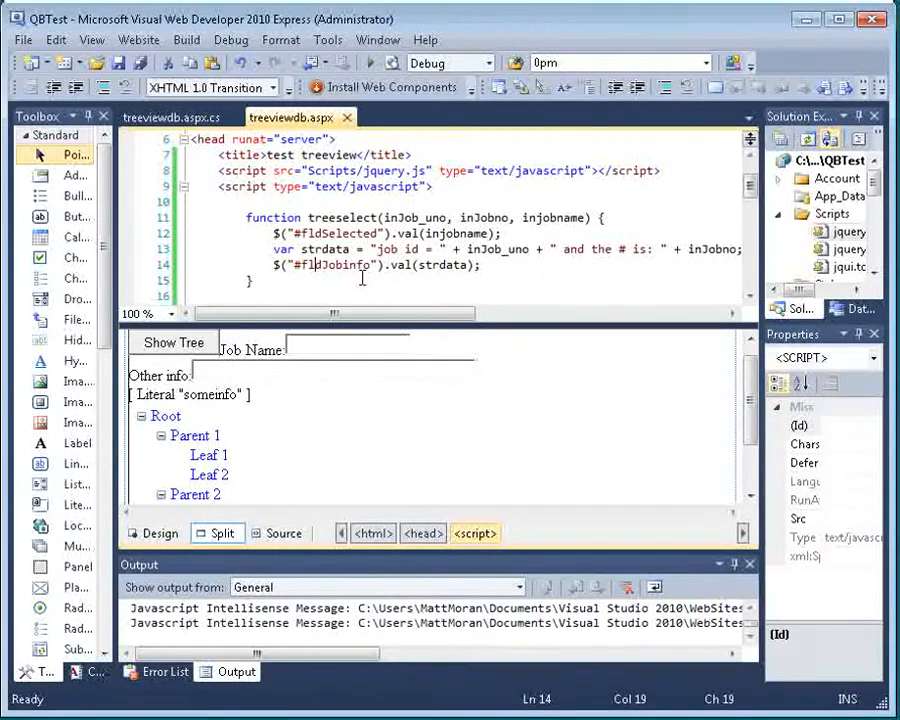
pyautogui.click(350, 358)
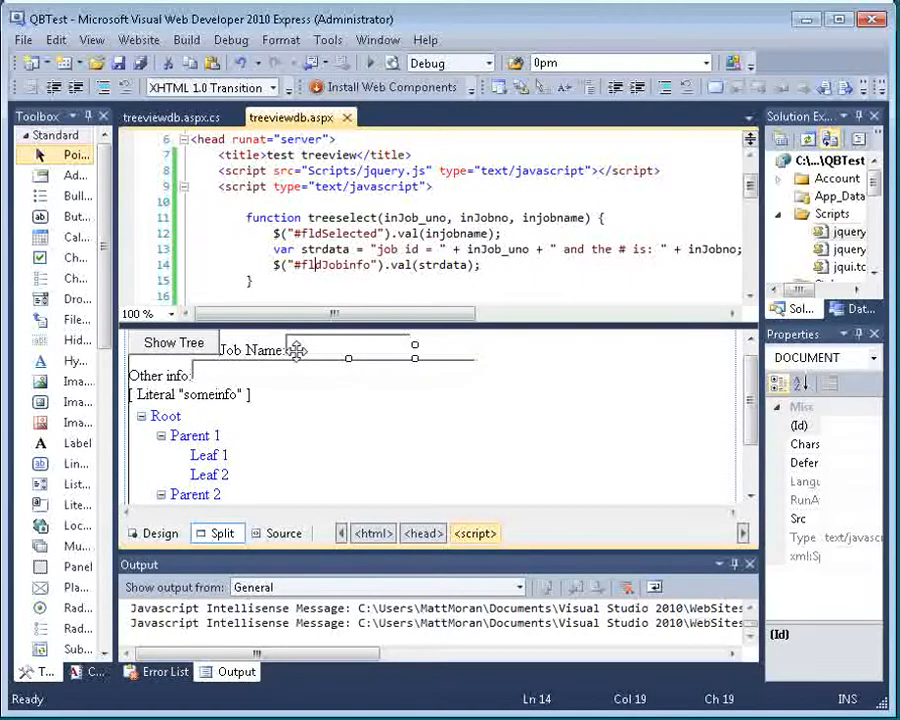
pyautogui.click(335, 370)
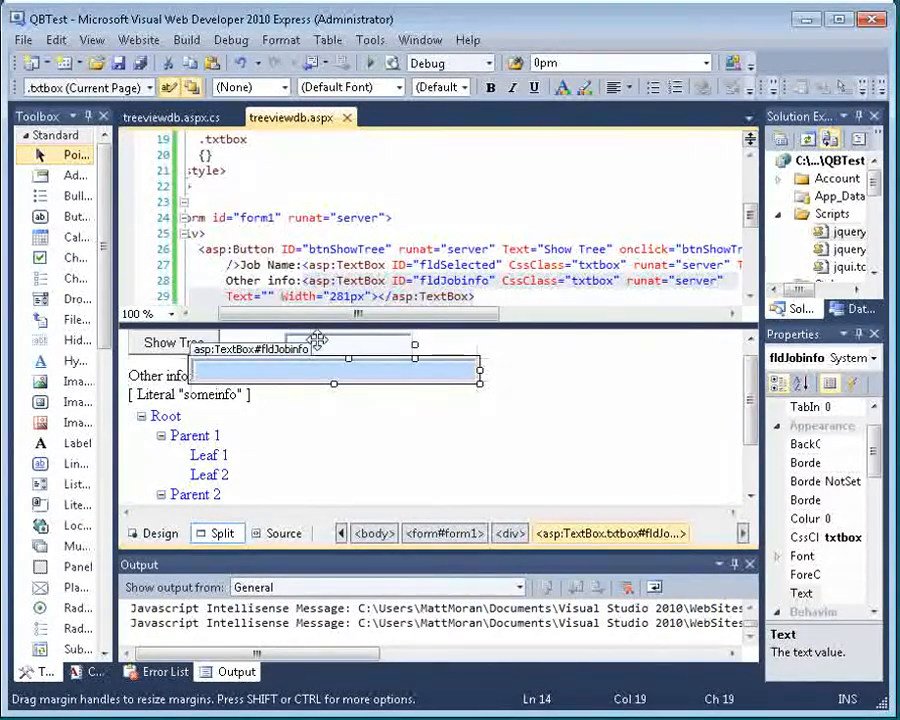
pyautogui.click(350, 348)
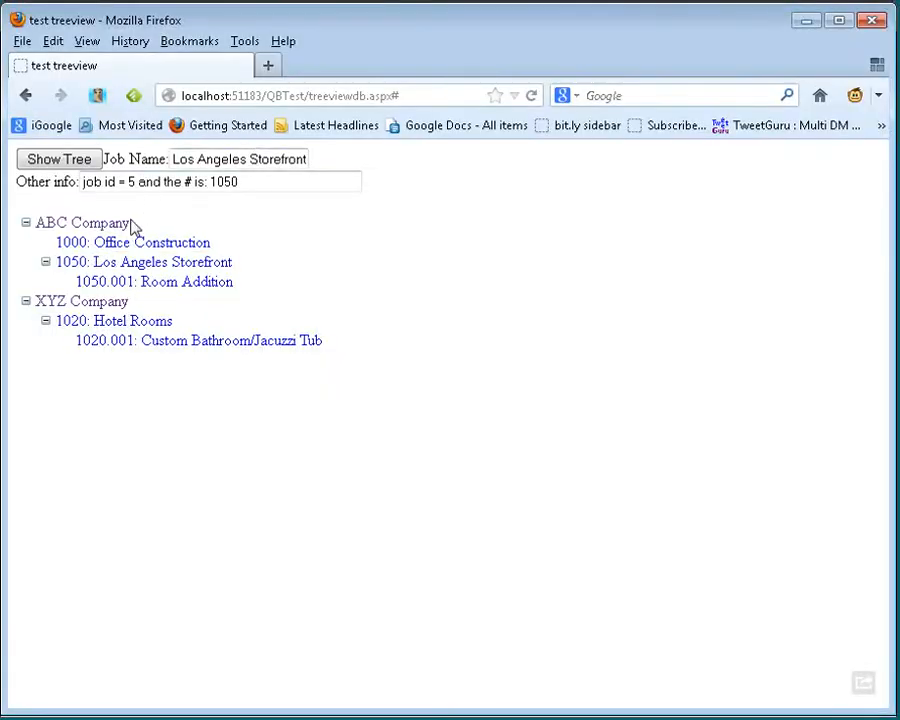
# Select the 1020.001: Custom Bathroom/Jacuzzi Tub node, filling job id 6 and 1020.001.
pyautogui.click(155, 281)
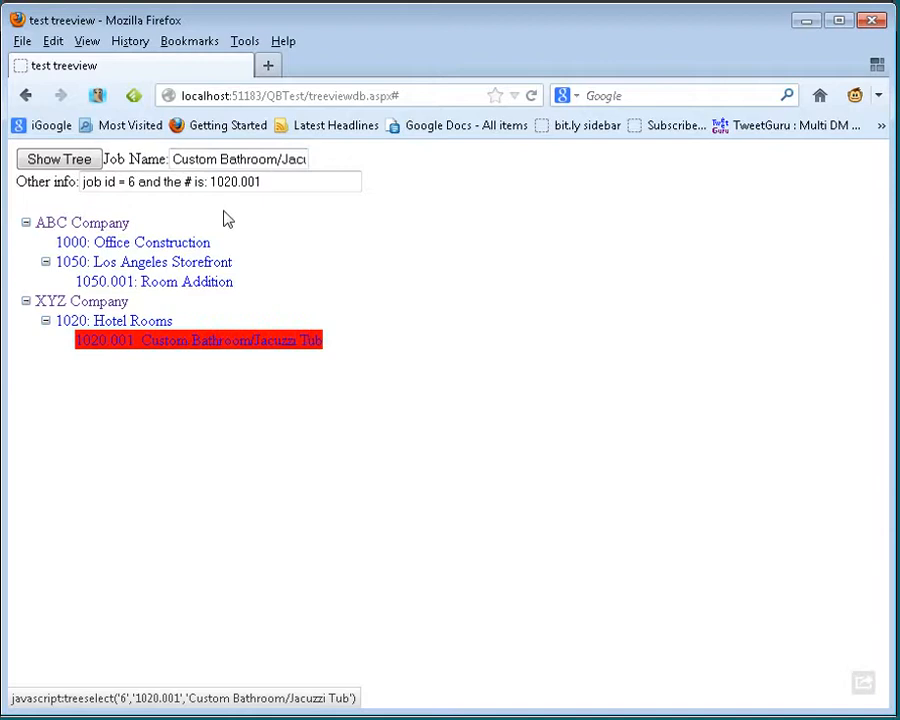
pyautogui.click(115, 320)
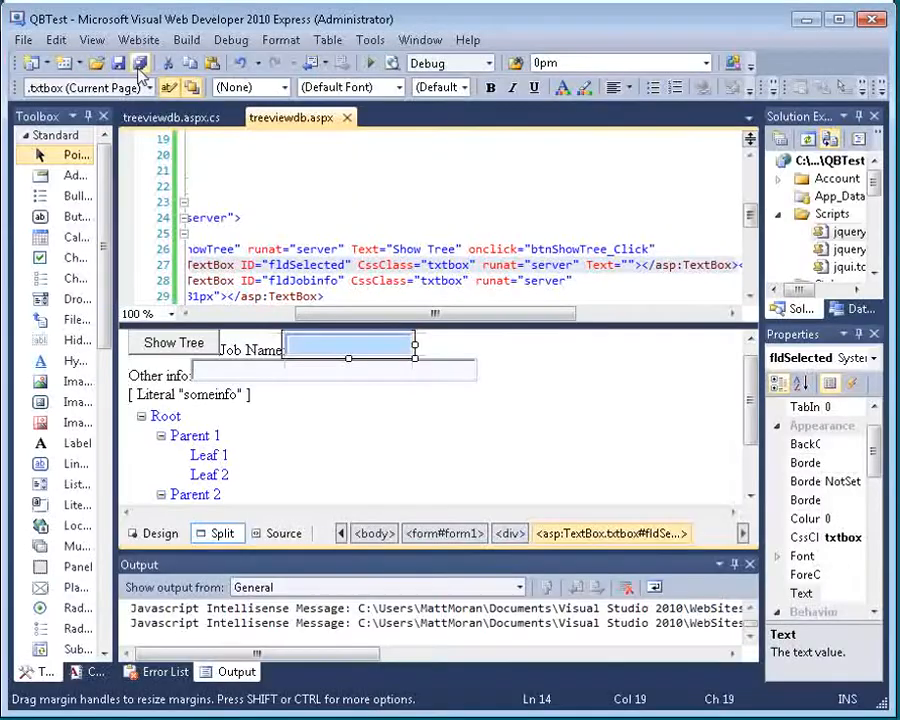
# Show the while (r.Read()) loop inside GetChildJobs in treeviewdb.aspx.cs.
pyautogui.click(170, 117)
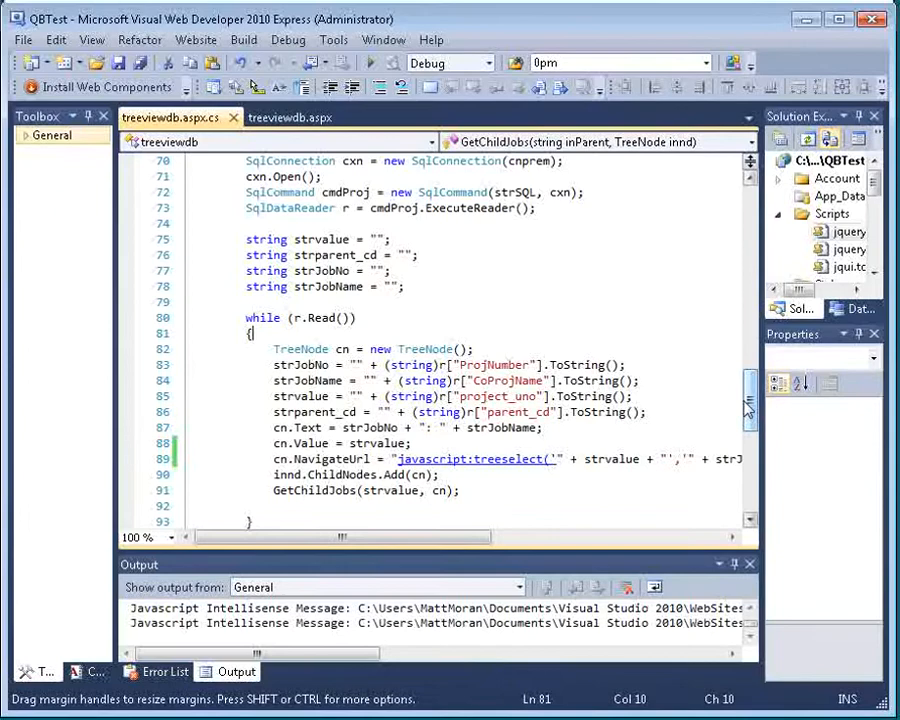
pyautogui.scroll(-3)
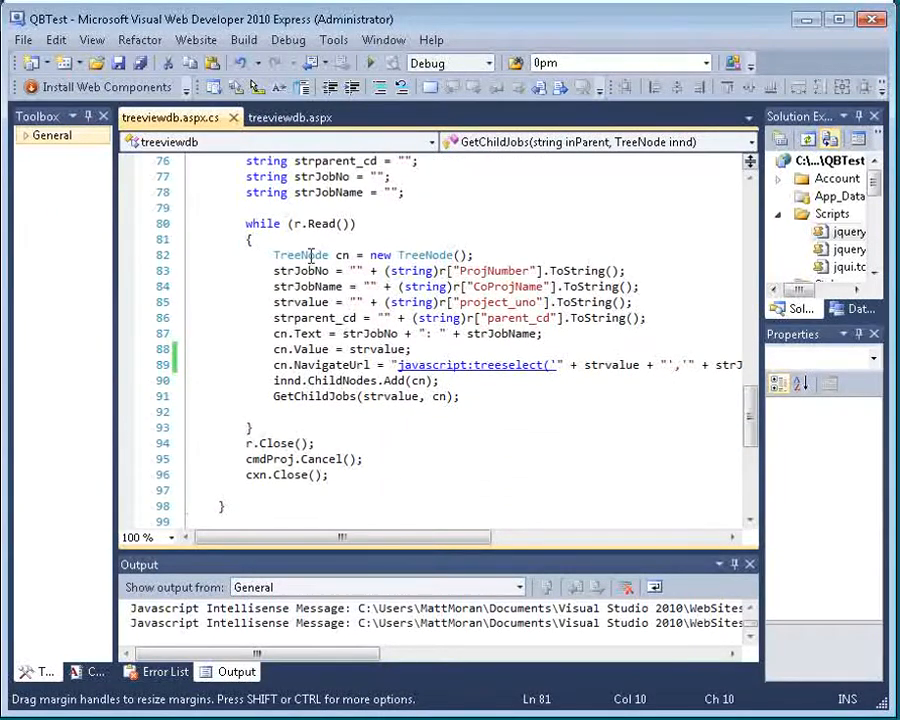
pyautogui.click(340, 278)
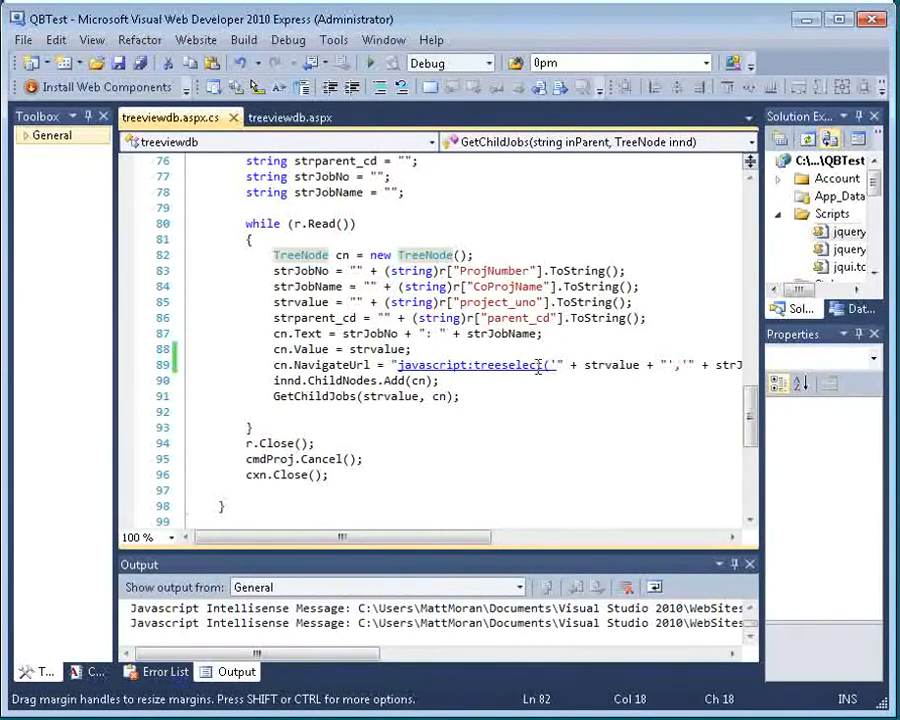
pyautogui.moveTo(340, 537); pyautogui.dragTo(490, 537)
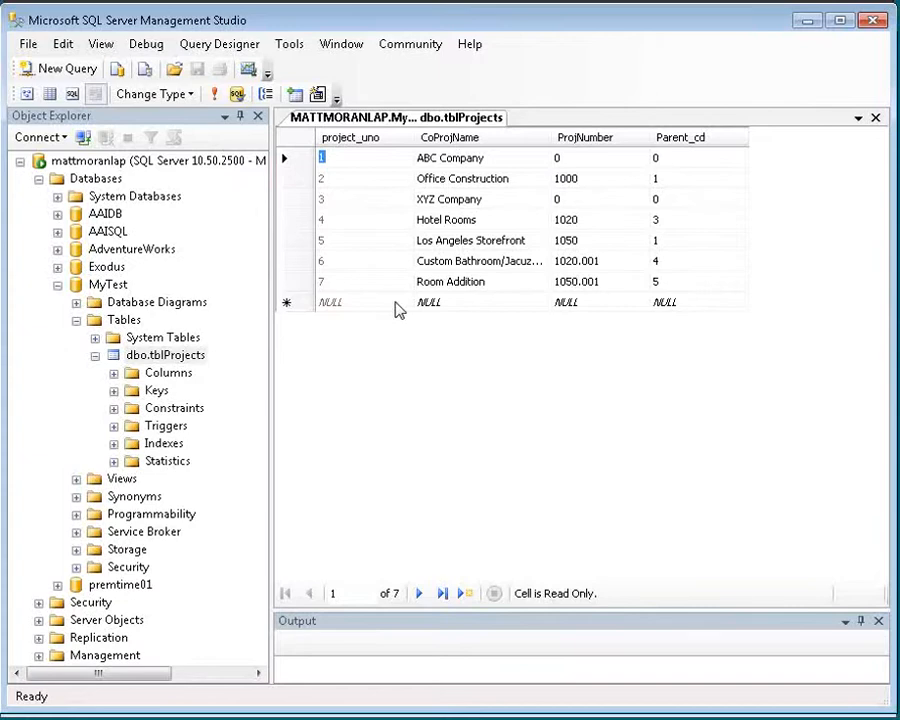
# Enter a new tblProjects row with CoProjName 'Our test value' and ProjNumber 2050.
pyautogui.click(429, 302)
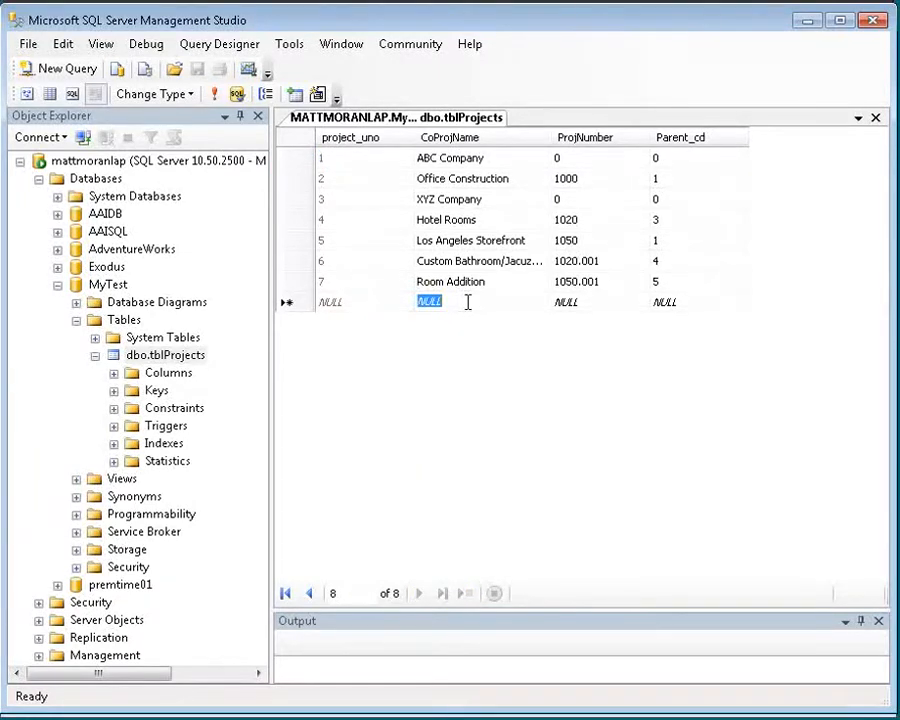
pyautogui.write('Our test value')
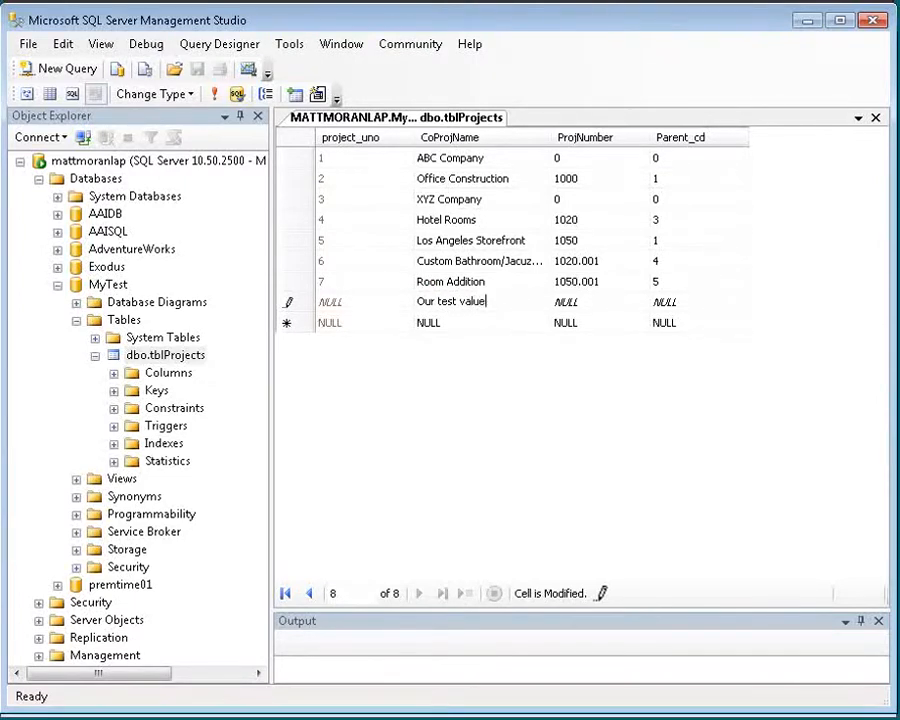
pyautogui.click(565, 302)
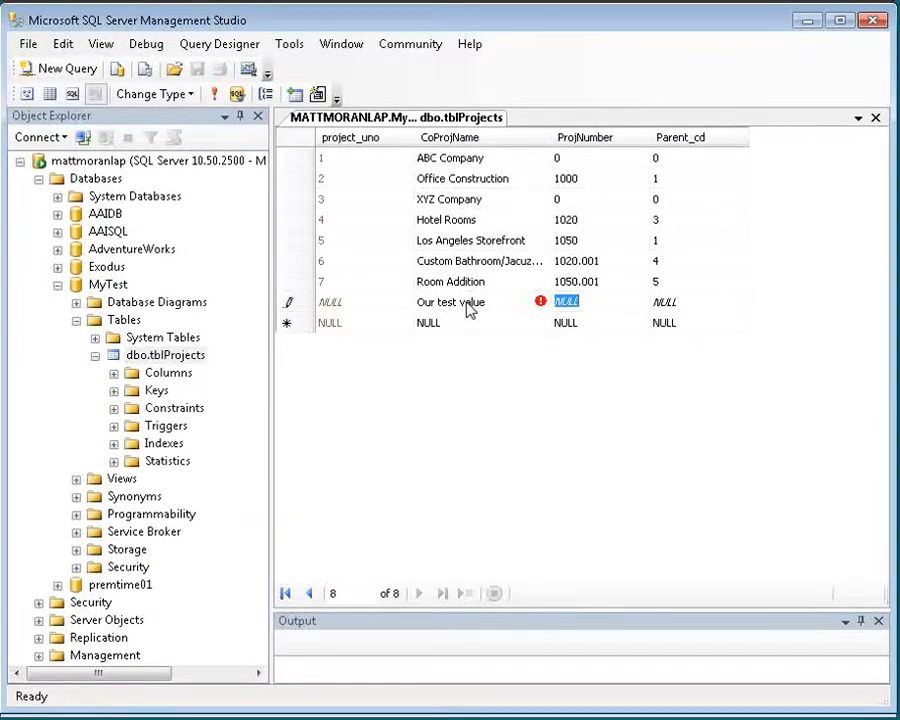
pyautogui.write('2050')
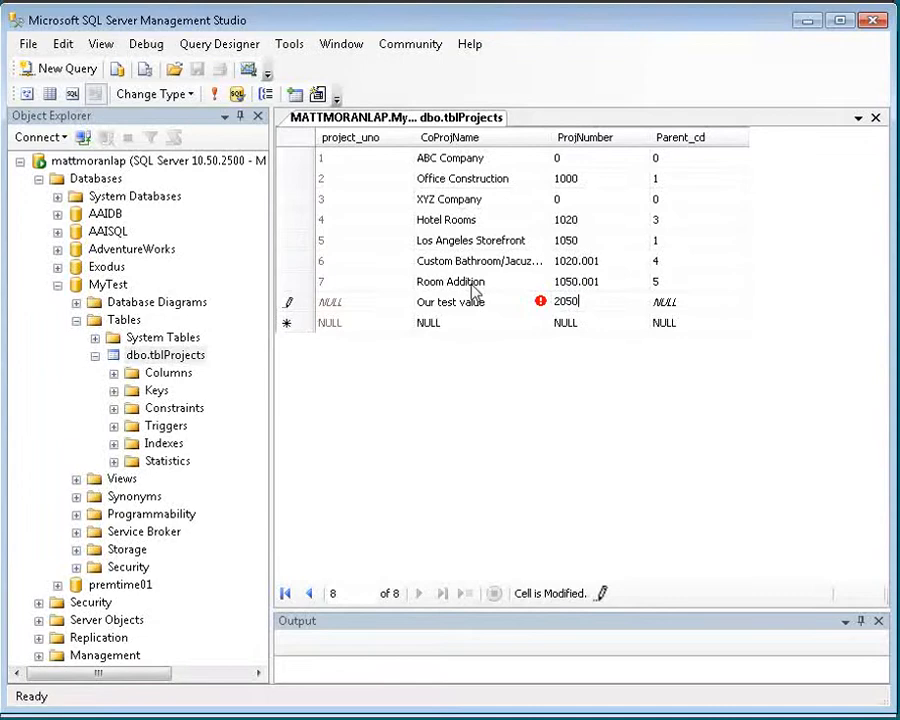
pyautogui.click(664, 301)
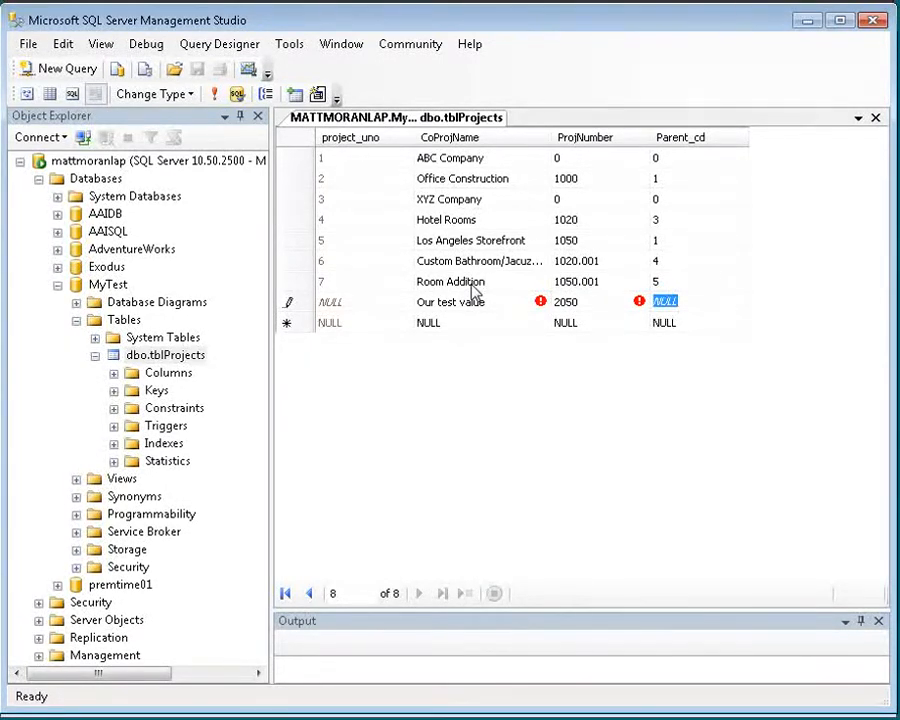
pyautogui.moveTo(464, 264)
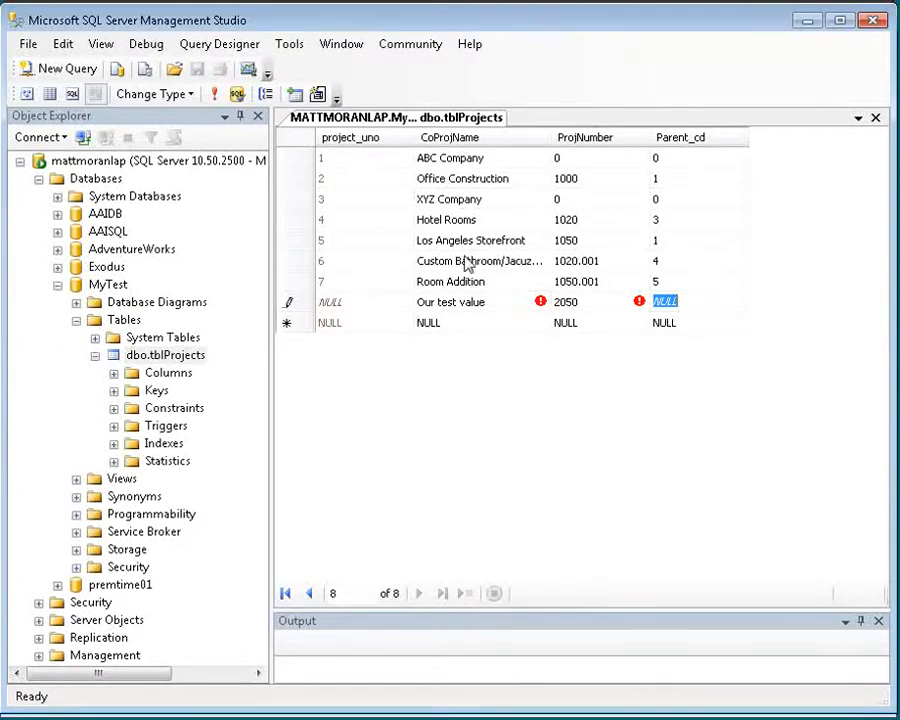
pyautogui.moveTo(588, 273)
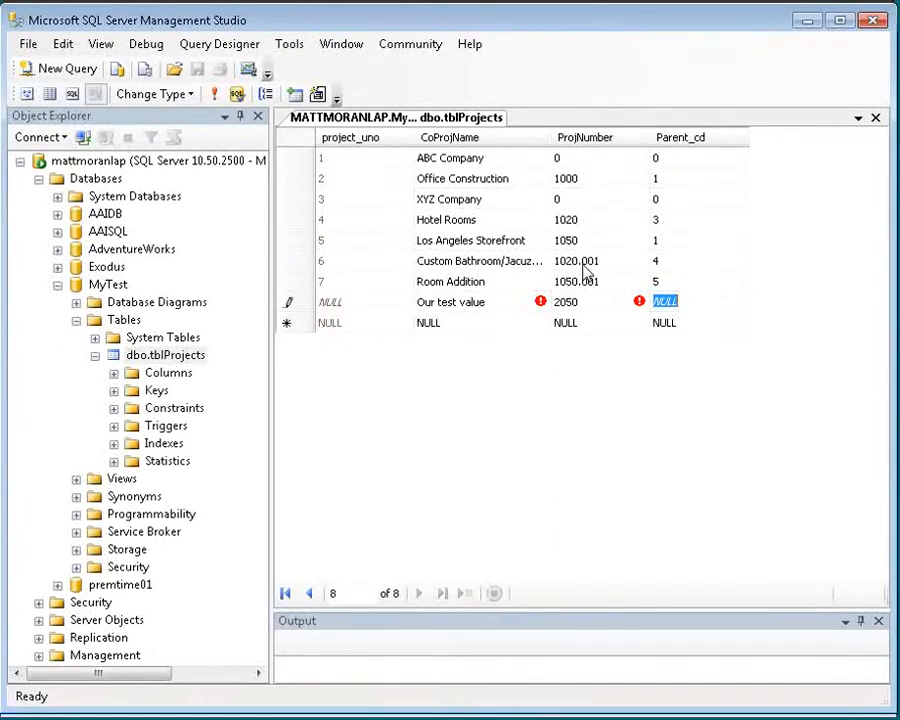
pyautogui.moveTo(440, 228)
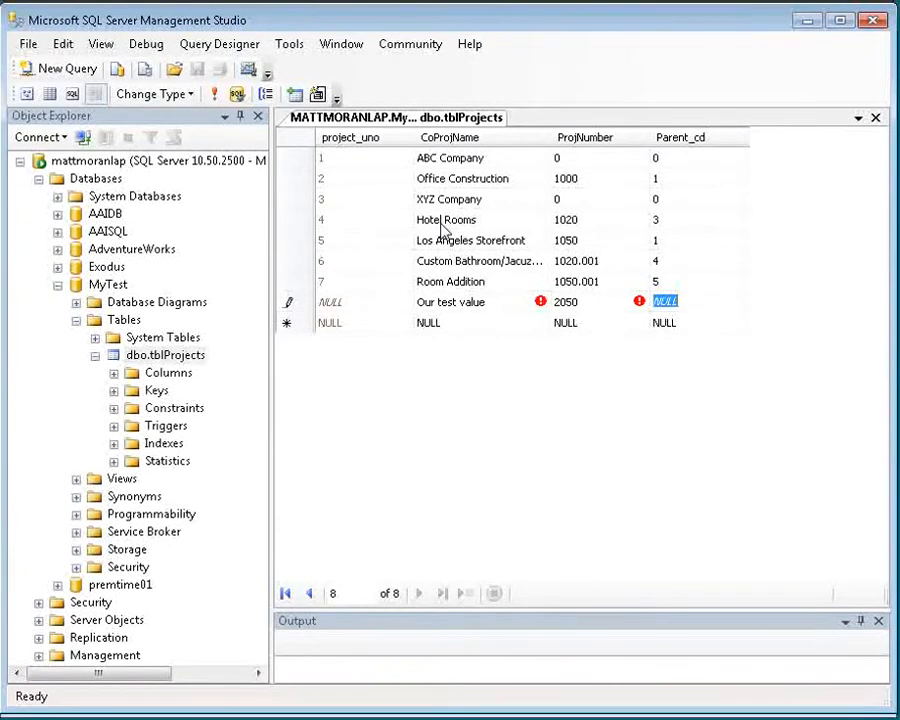
pyautogui.moveTo(337, 228)
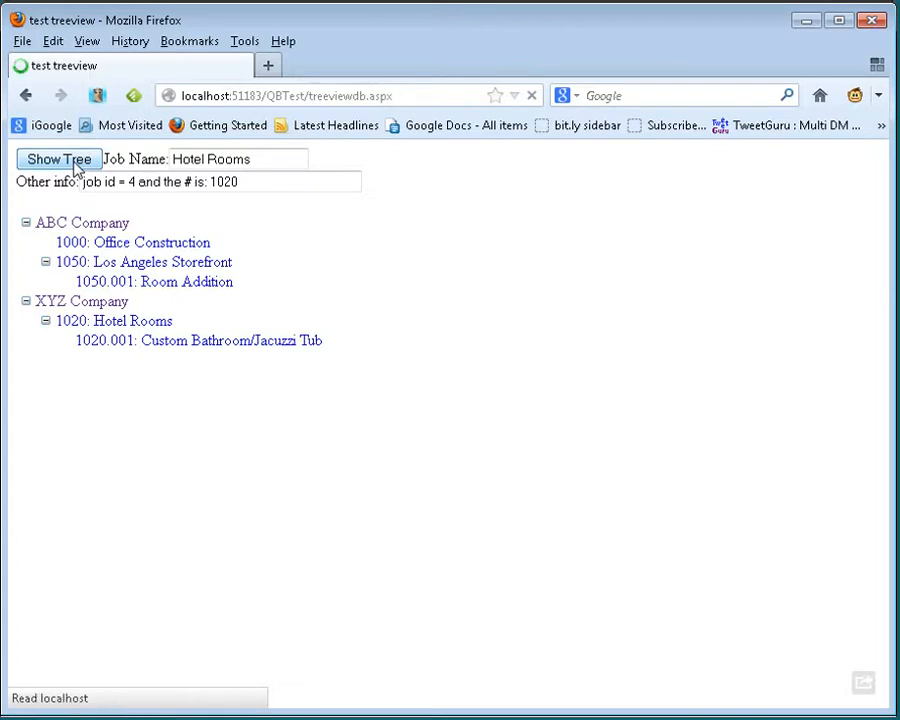
# Reload the tree and select '2050: Our test value', filling job id 8 and number 2050.
pyautogui.click(198, 340)
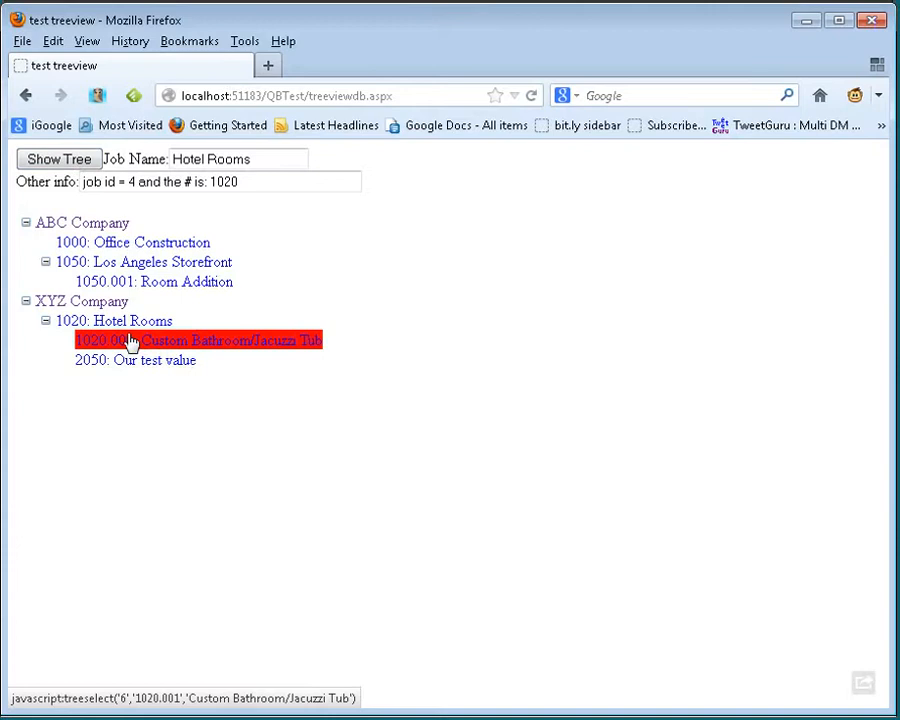
pyautogui.click(114, 320)
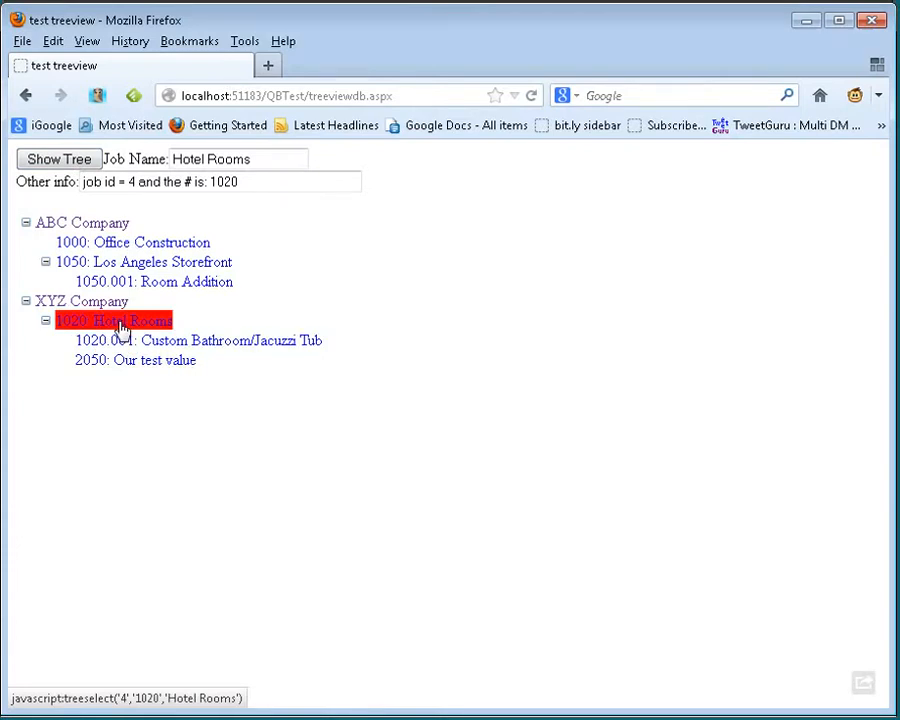
pyautogui.click(135, 360)
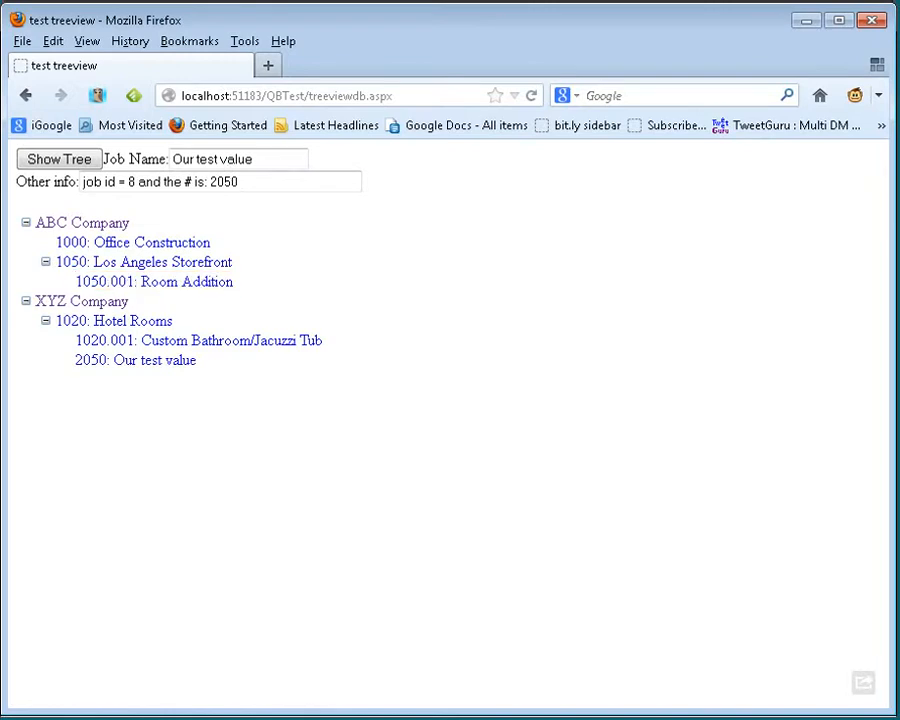
pyautogui.click(133, 242)
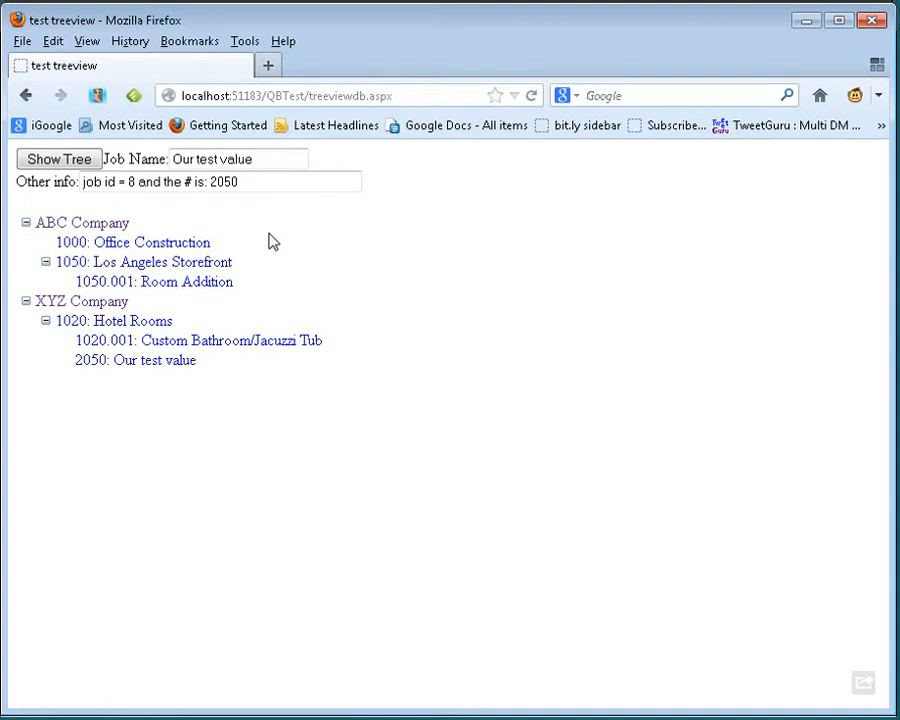
pyautogui.moveTo(238, 252)
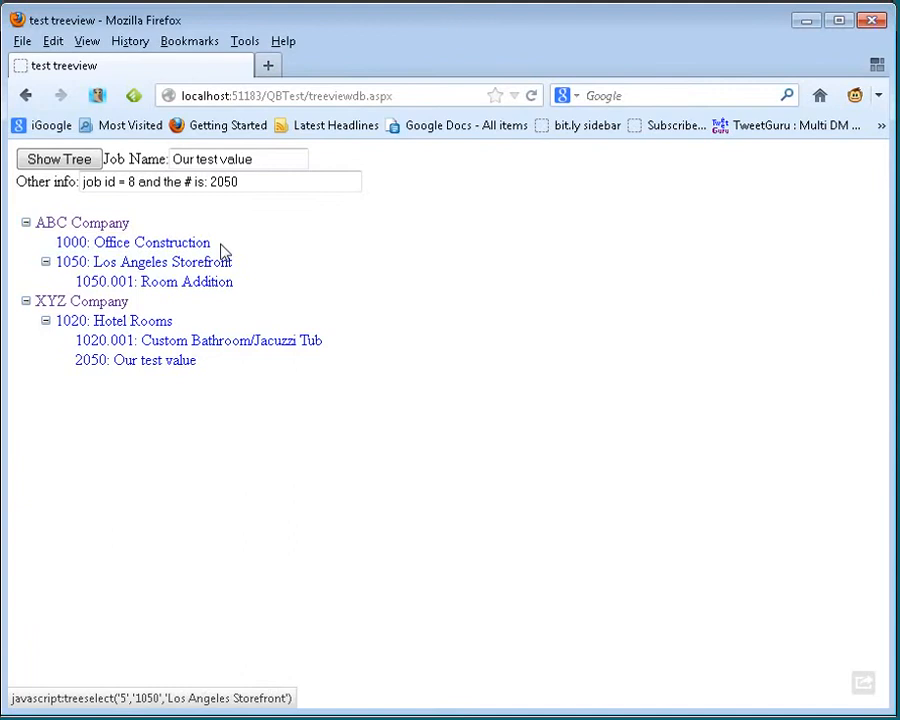
pyautogui.moveTo(313, 301)
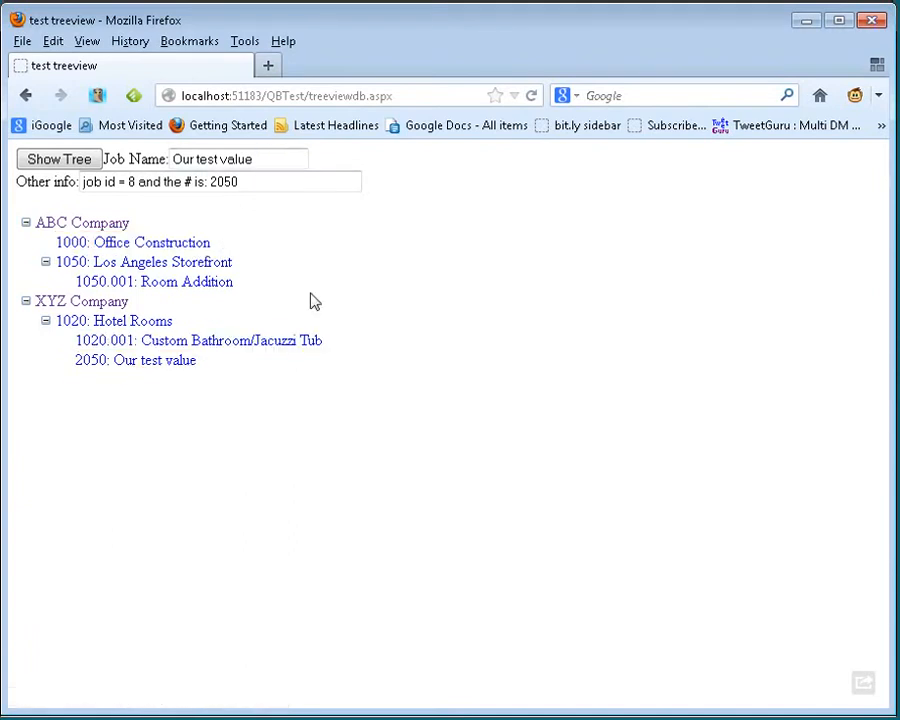